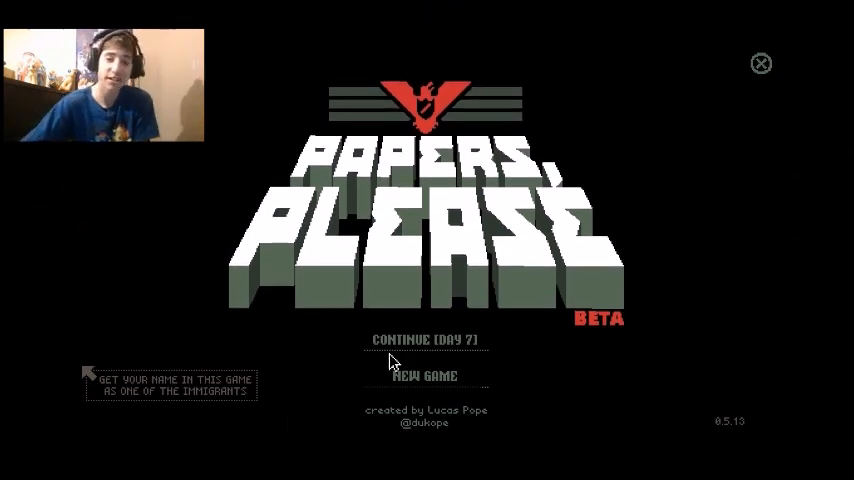
- Continue the saved game from Day 7 on the title screen
{"action": "left_click", "coordinate": [424, 338]}
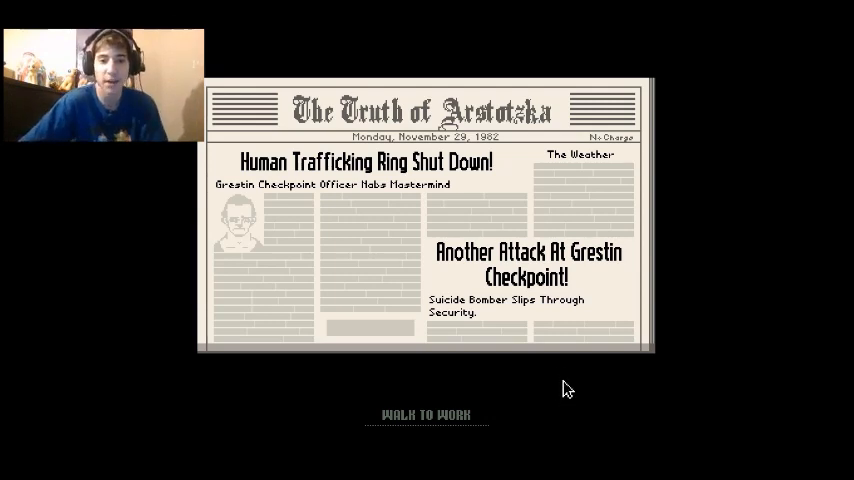
{"action": "mouse_move", "coordinate": [498, 312]}
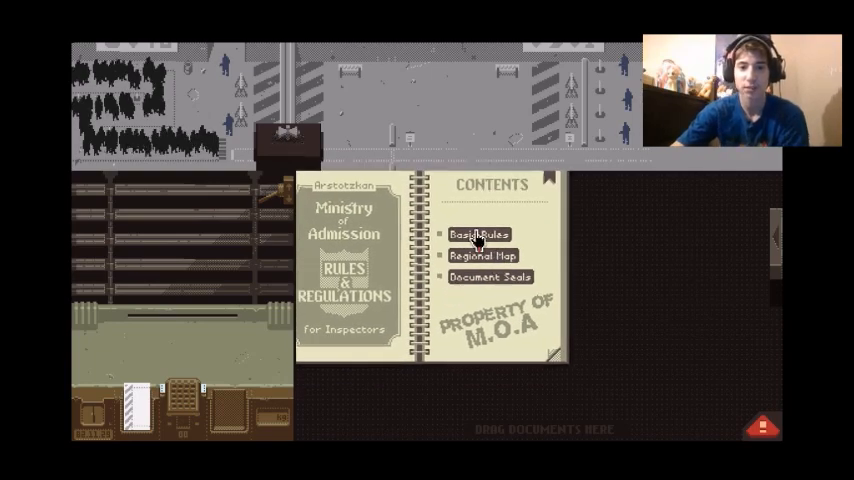
- Turn the rulebook to the Basic Rules section
{"action": "left_click", "coordinate": [482, 228]}
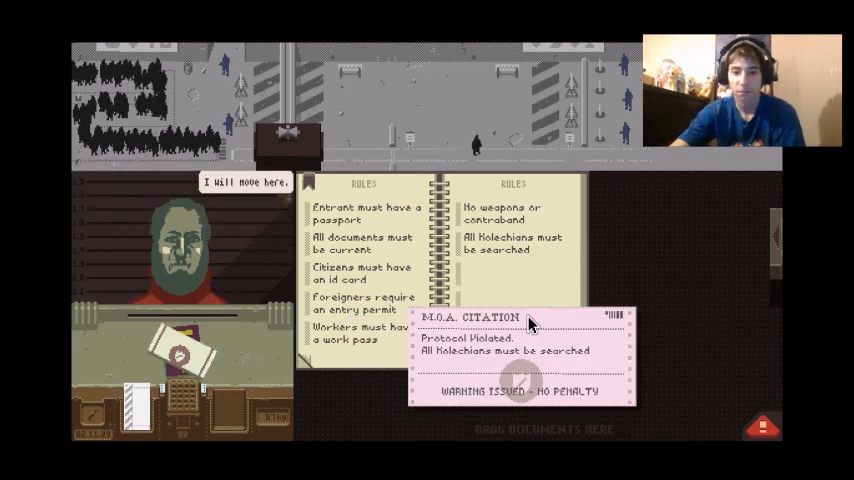
- Put away the citation, link the Kolechian search rule to Mateo Vella's passport, and finish his body scan
{"action": "left_click", "coordinate": [528, 322]}
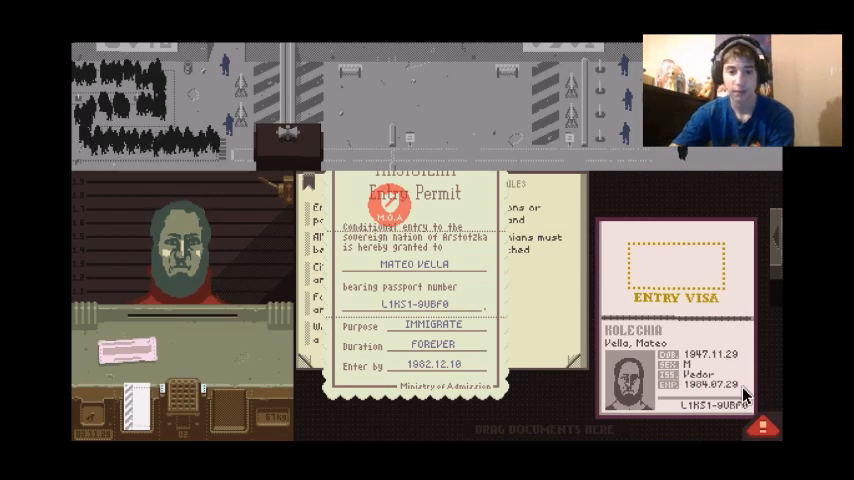
{"action": "mouse_move", "coordinate": [748, 432]}
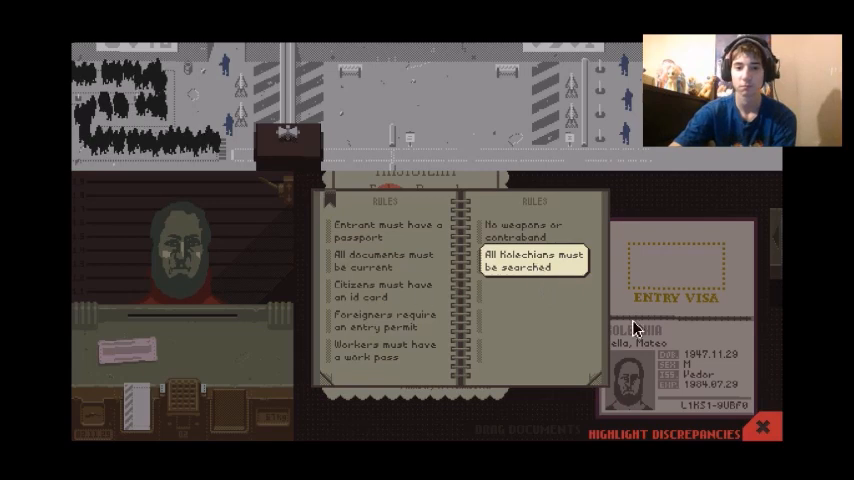
{"action": "left_click", "coordinate": [662, 434]}
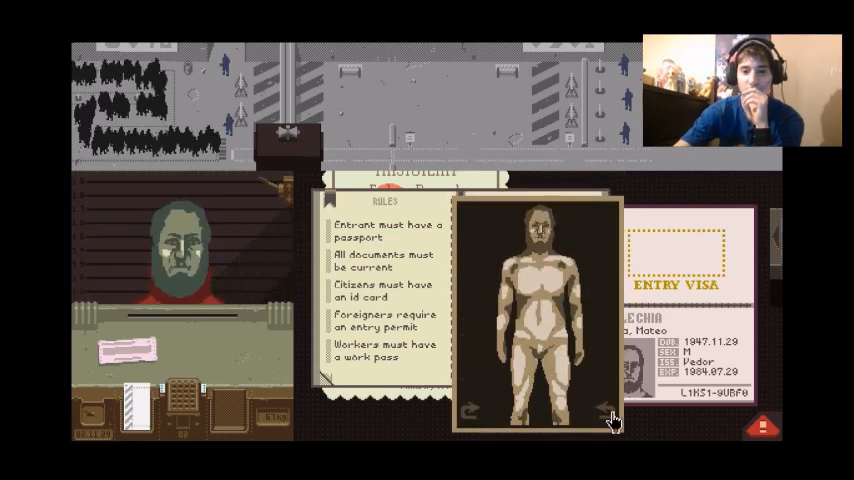
{"action": "left_click", "coordinate": [596, 416]}
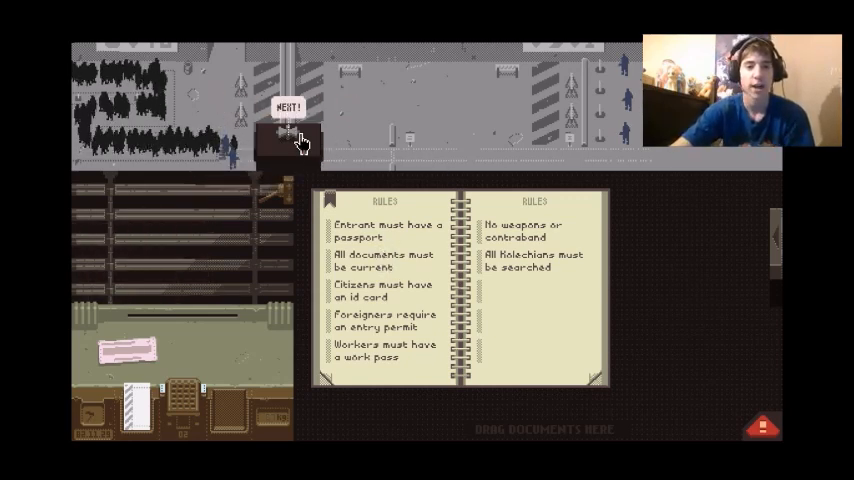
- Call Tobias Janonka to the booth and check the entry-permit rule against his papers
{"action": "left_click", "coordinate": [288, 104]}
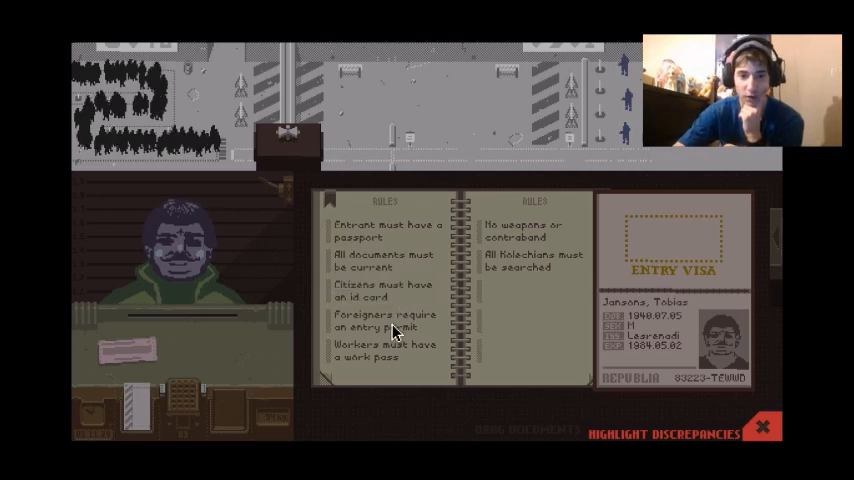
{"action": "left_click", "coordinate": [396, 328]}
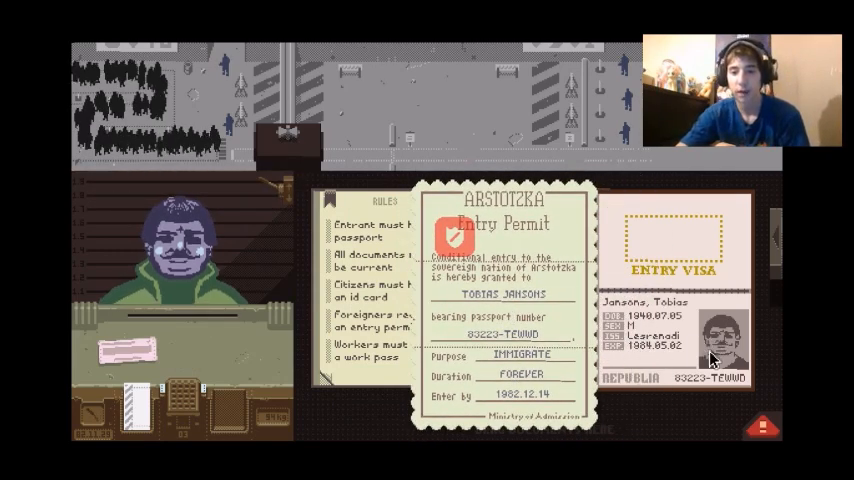
{"action": "mouse_move", "coordinate": [614, 342]}
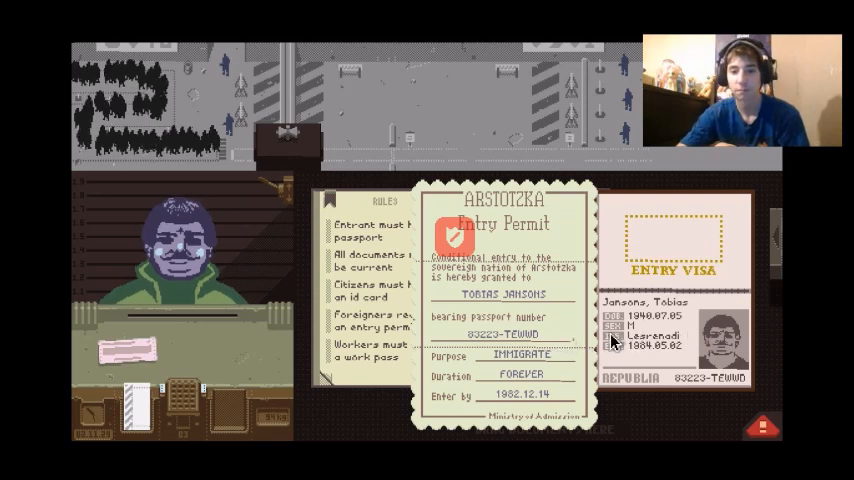
{"action": "mouse_move", "coordinate": [710, 396]}
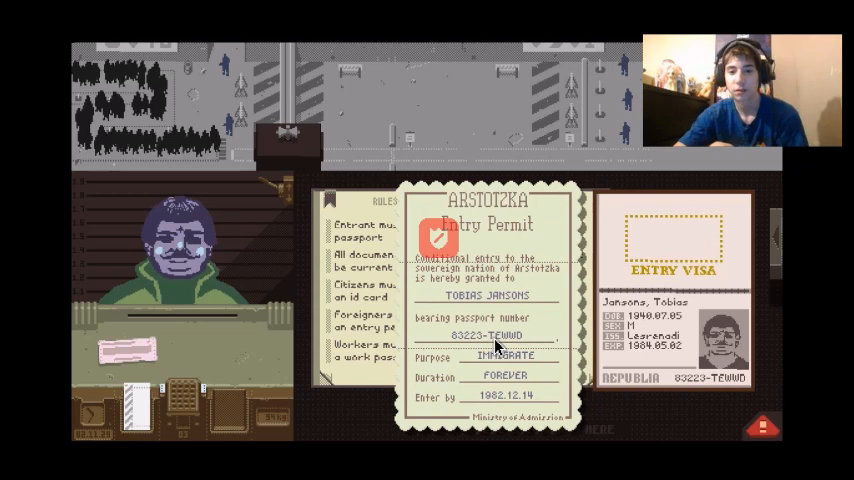
{"action": "mouse_move", "coordinate": [844, 268]}
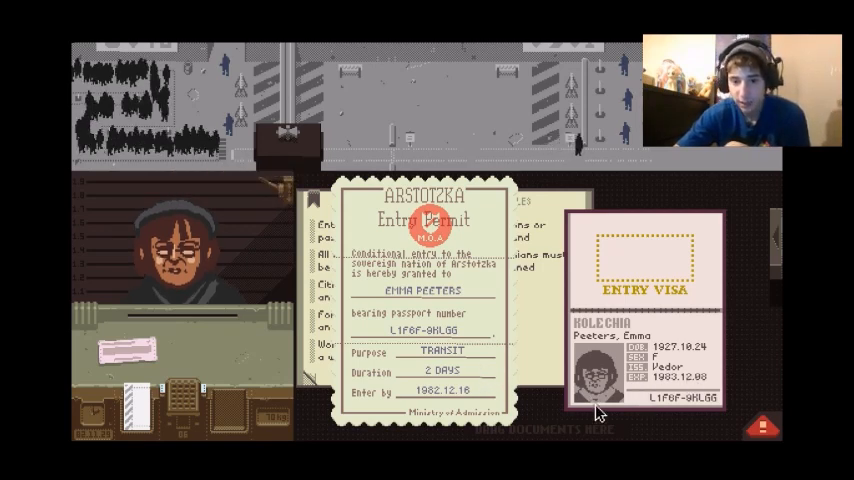
{"action": "mouse_move", "coordinate": [516, 306]}
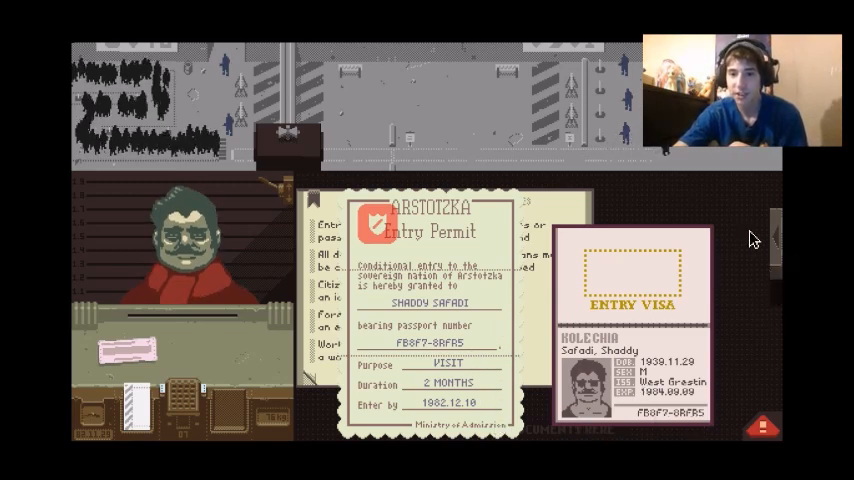
{"action": "mouse_move", "coordinate": [726, 302]}
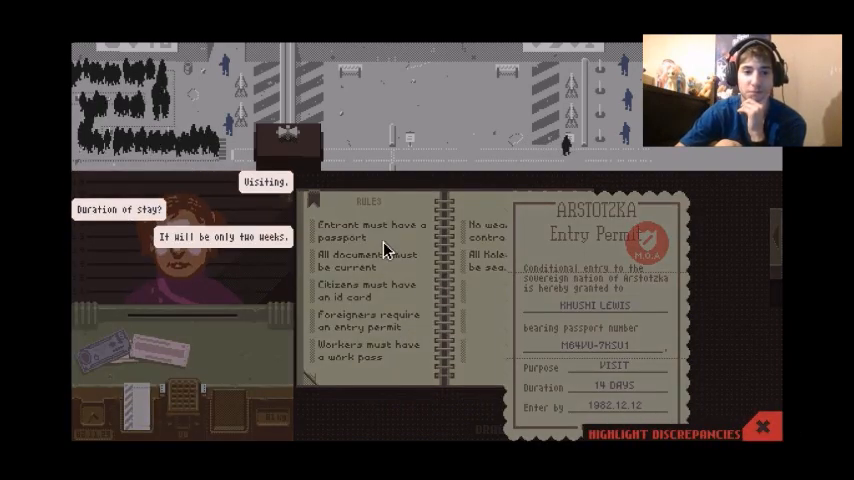
- Check the permit's stay duration against the entrant's two-week answer
{"action": "left_click", "coordinate": [364, 228]}
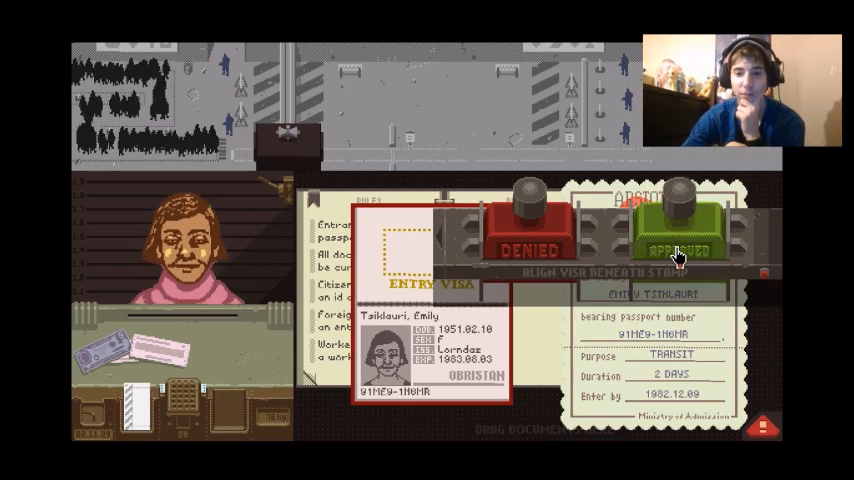
- Stamp the transit traveller's entry visa with the green APPROVED stamp
{"action": "left_click", "coordinate": [680, 240]}
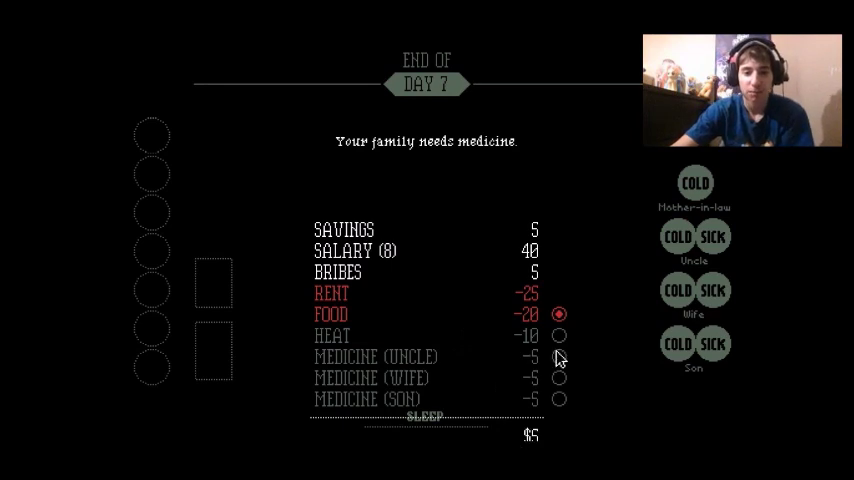
{"action": "mouse_move", "coordinate": [596, 398]}
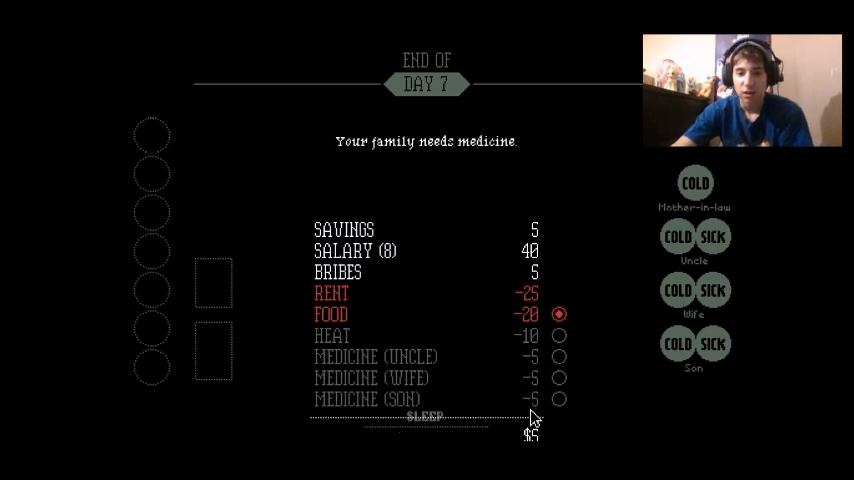
{"action": "mouse_move", "coordinate": [456, 396]}
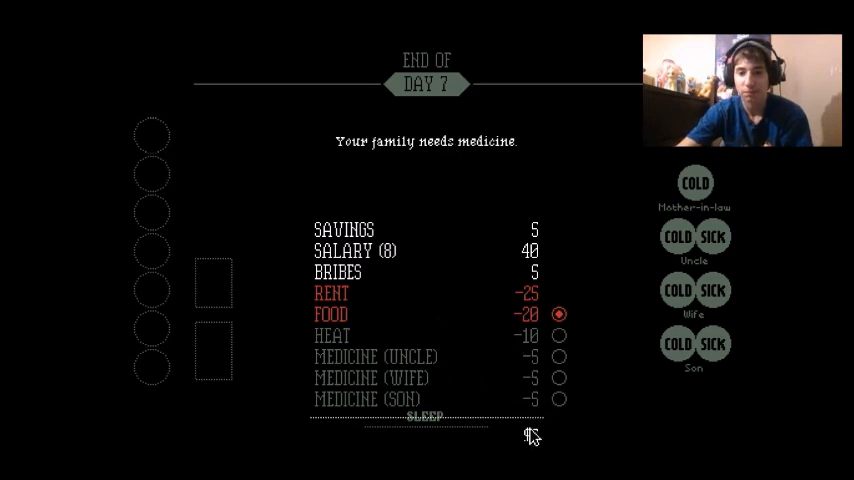
- Pay for medicine for wife, son and uncle plus heat instead of food, then sleep
{"action": "left_click", "coordinate": [560, 314]}
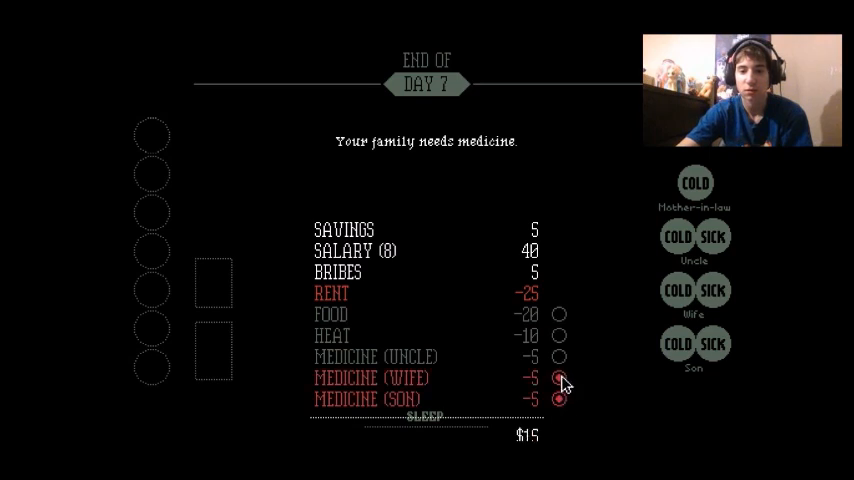
{"action": "left_click", "coordinate": [560, 356]}
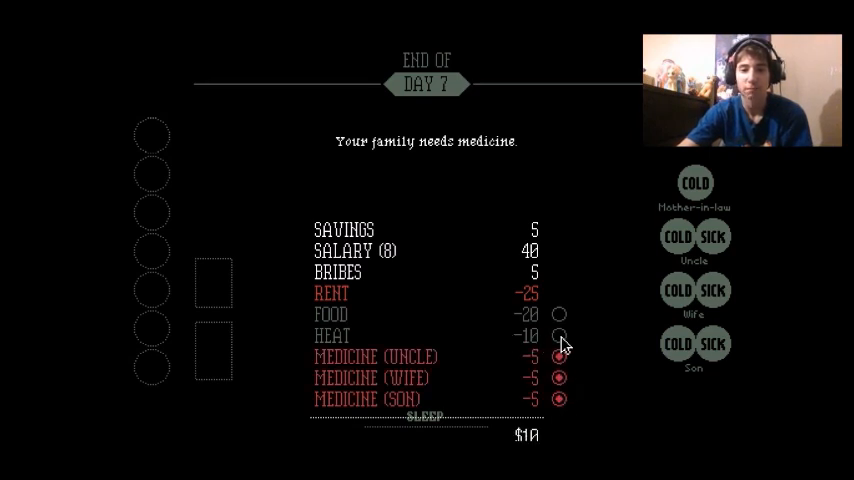
{"action": "left_click", "coordinate": [560, 336]}
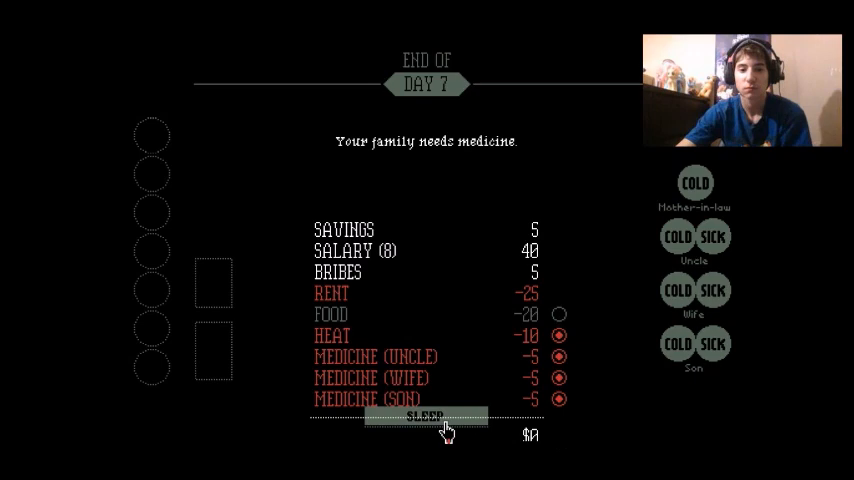
{"action": "left_click", "coordinate": [422, 416]}
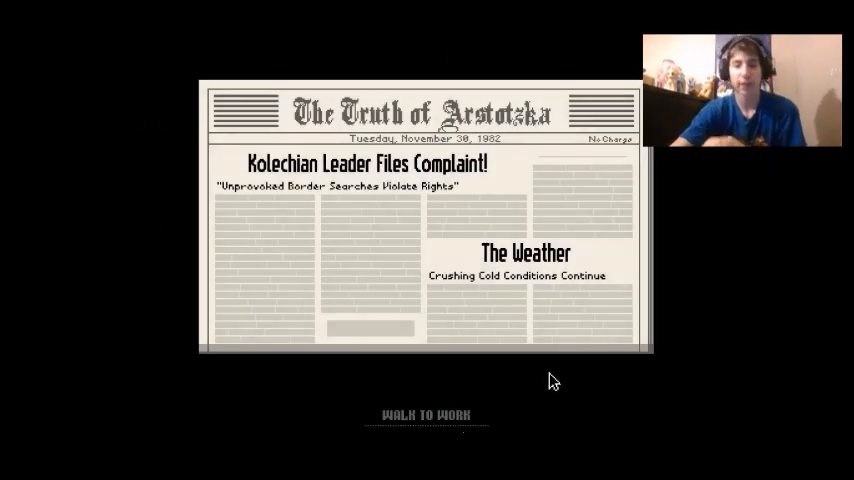
{"action": "mouse_move", "coordinate": [672, 210]}
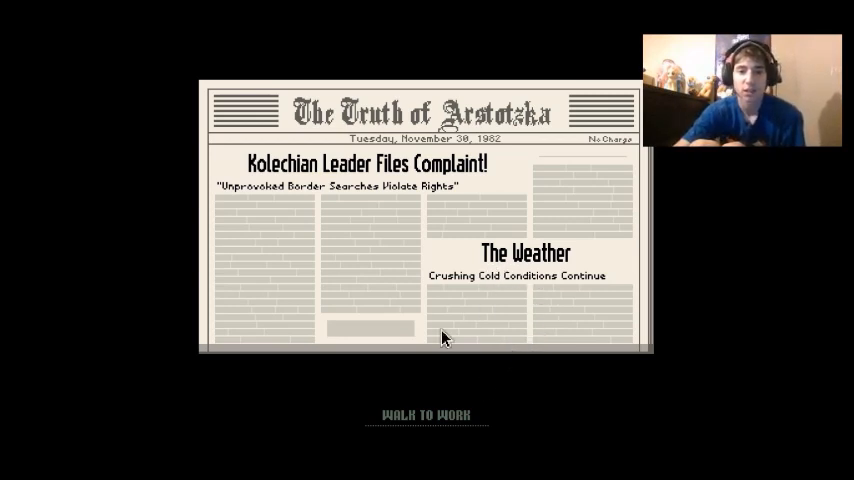
- Walk to work from the newspaper screen to start the new day
{"action": "left_click", "coordinate": [420, 416]}
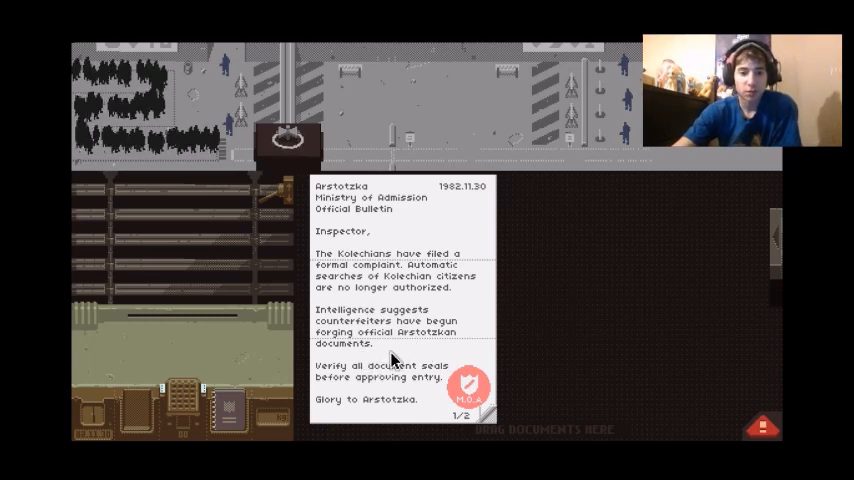
{"action": "mouse_move", "coordinate": [418, 364]}
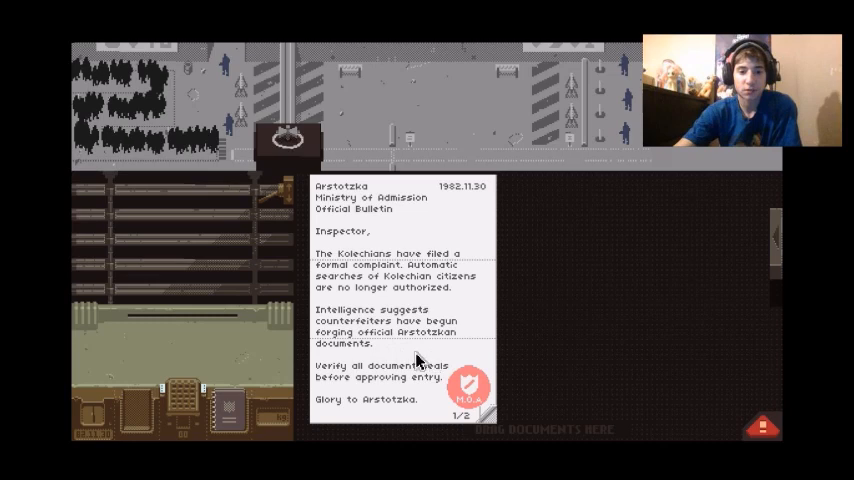
{"action": "mouse_move", "coordinate": [428, 410]}
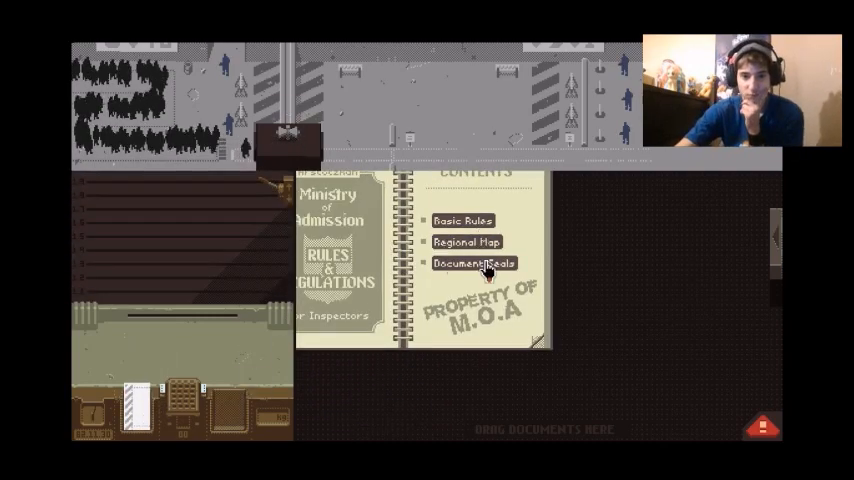
- Turn the rulebook to the Document Seals page and lay out the first entrant's papers
{"action": "left_click", "coordinate": [472, 264]}
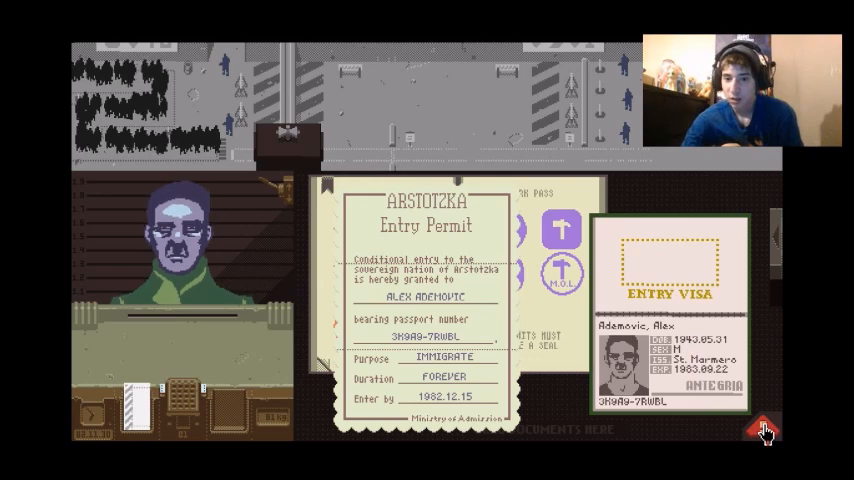
{"action": "mouse_move", "coordinate": [678, 424]}
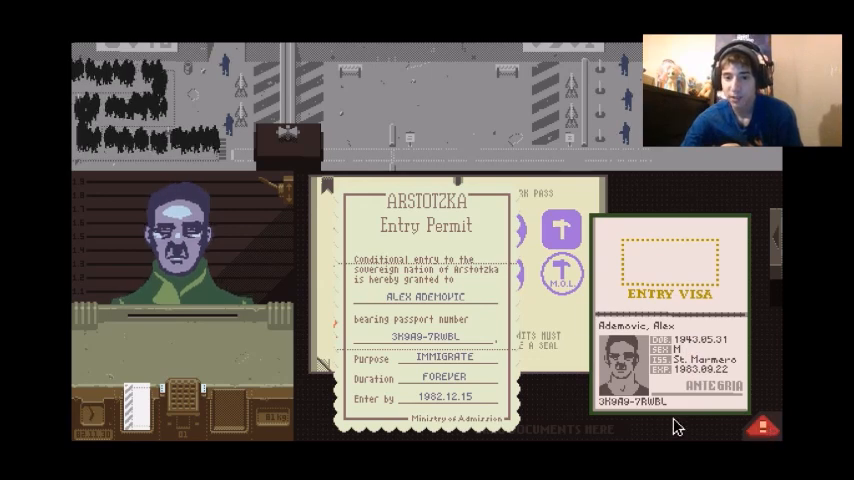
{"action": "left_click", "coordinate": [556, 230]}
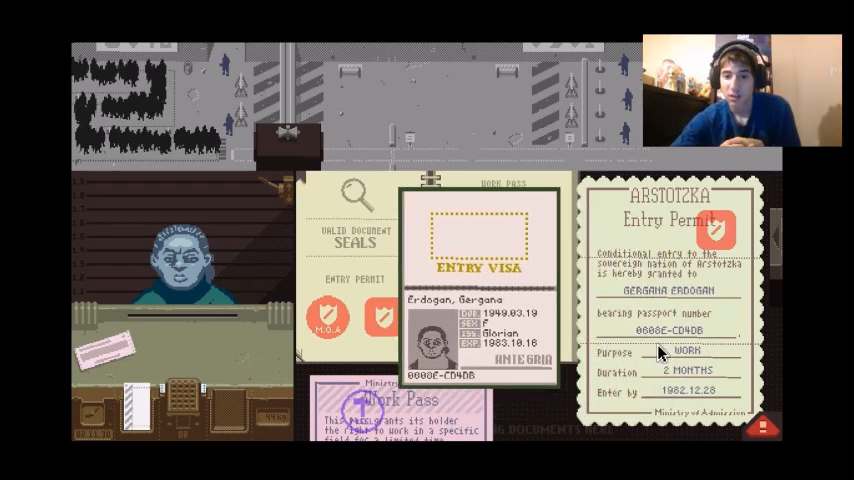
{"action": "mouse_move", "coordinate": [698, 428]}
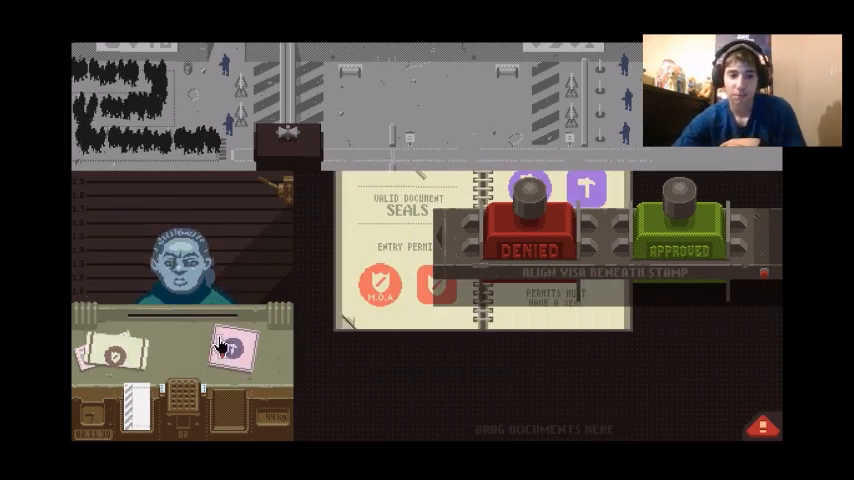
- Return both of the old man's documents across the counter
{"action": "left_click_drag", "start_coordinate": [230, 344], "coordinate": [116, 370]}
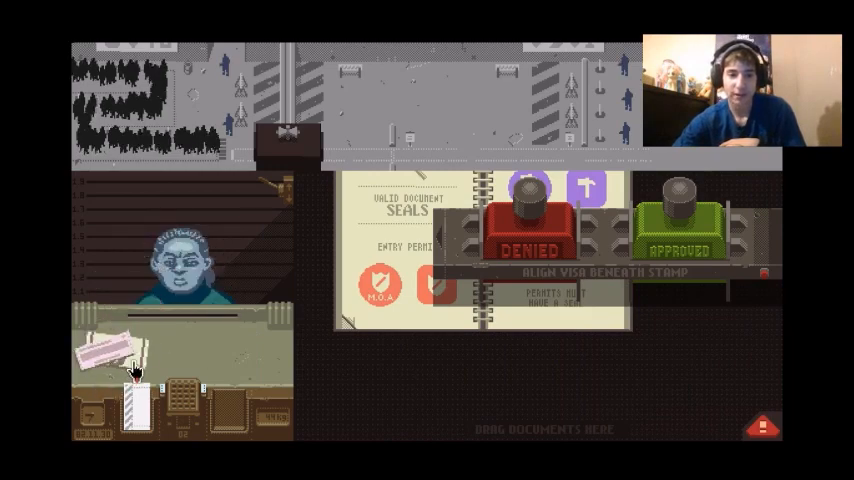
{"action": "left_click_drag", "start_coordinate": [136, 370], "coordinate": [250, 210]}
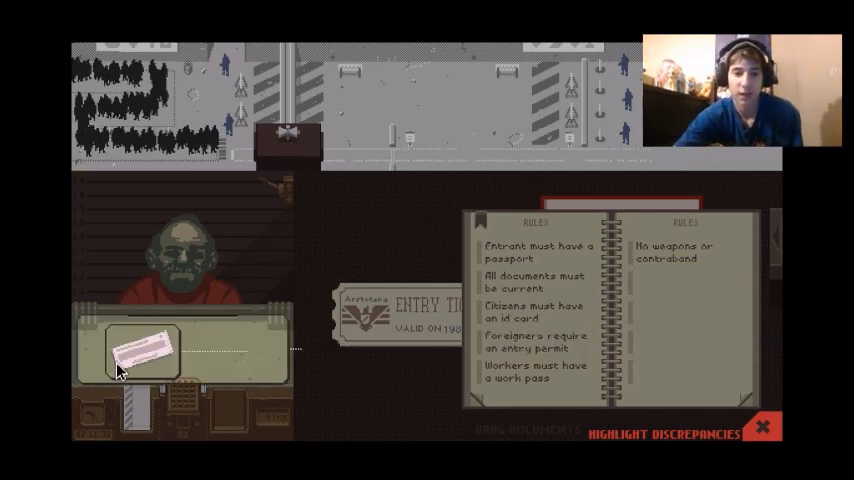
- Take the next entrant's document from the counter and open the rulebook contents
{"action": "left_click", "coordinate": [532, 348]}
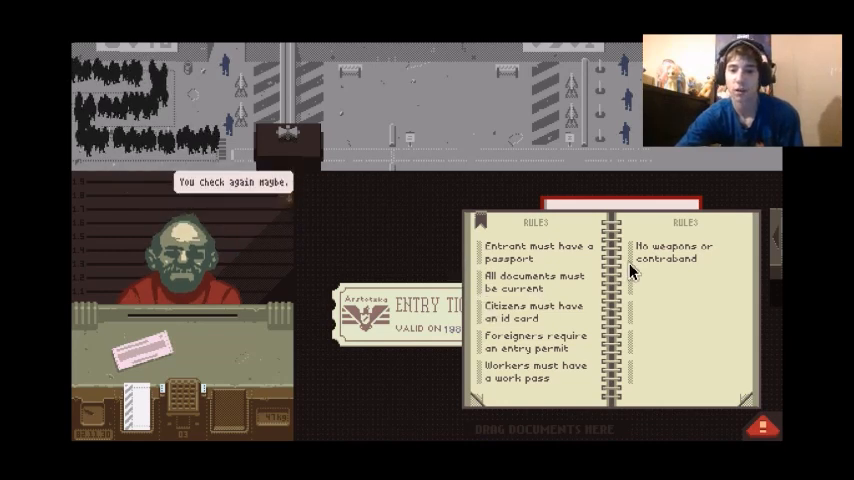
{"action": "left_click", "coordinate": [740, 220]}
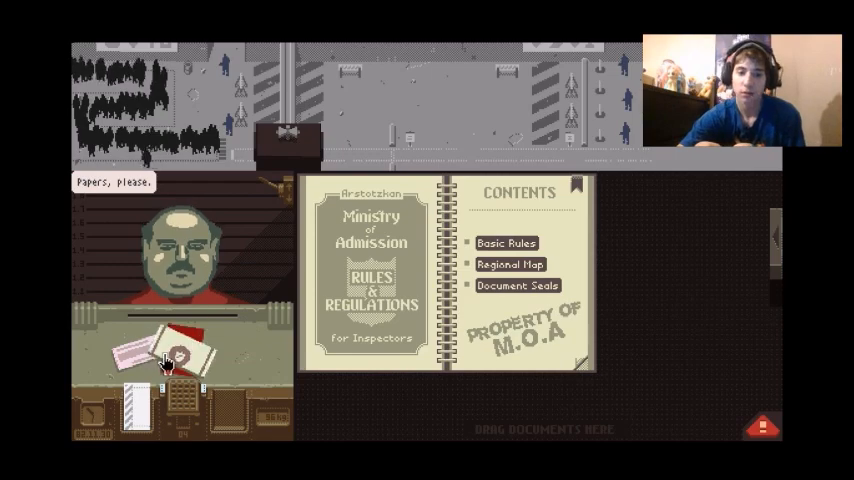
{"action": "left_click", "coordinate": [180, 358]}
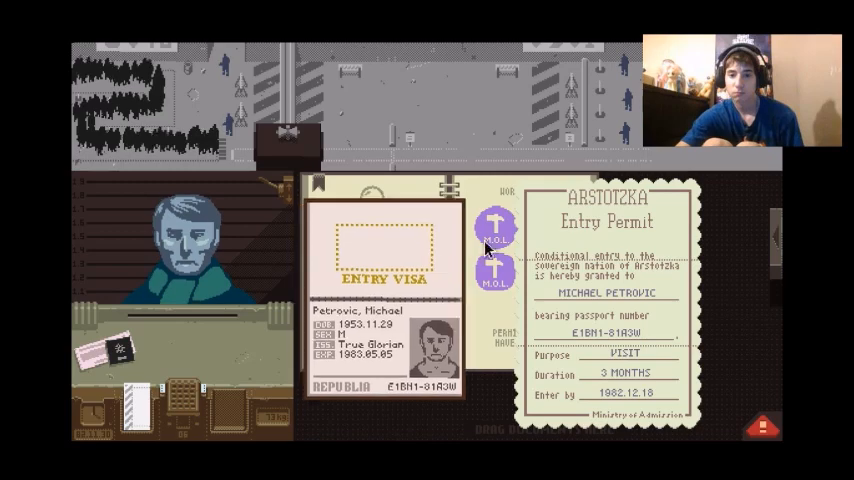
{"action": "mouse_move", "coordinate": [602, 220]}
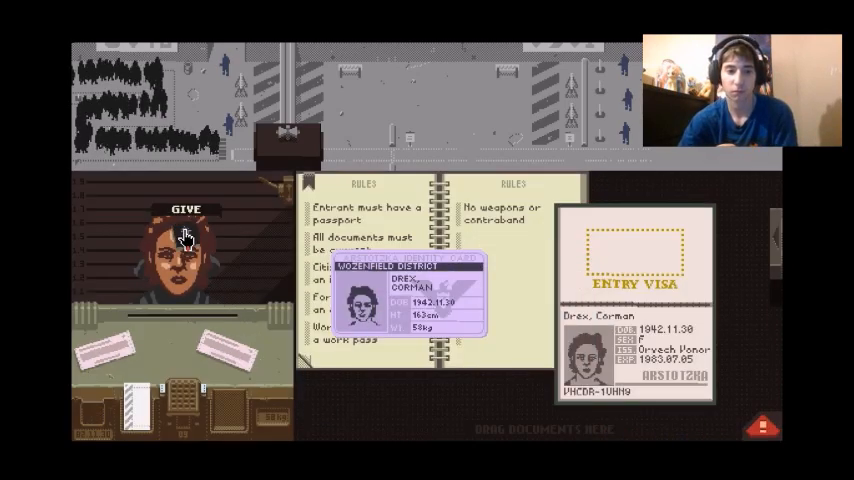
- Stamp Corman Drax's passport APPROVED and admit him, closing Day 8
{"action": "left_click", "coordinate": [184, 208]}
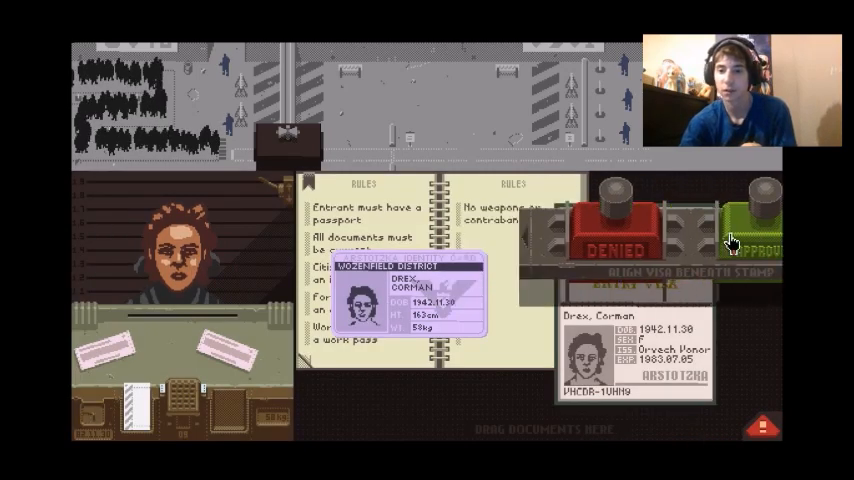
{"action": "left_click", "coordinate": [728, 236]}
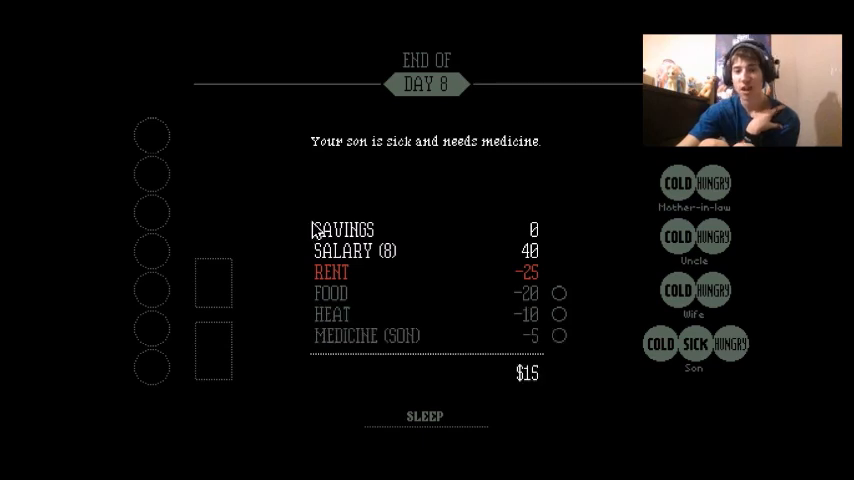
{"action": "mouse_move", "coordinate": [476, 348]}
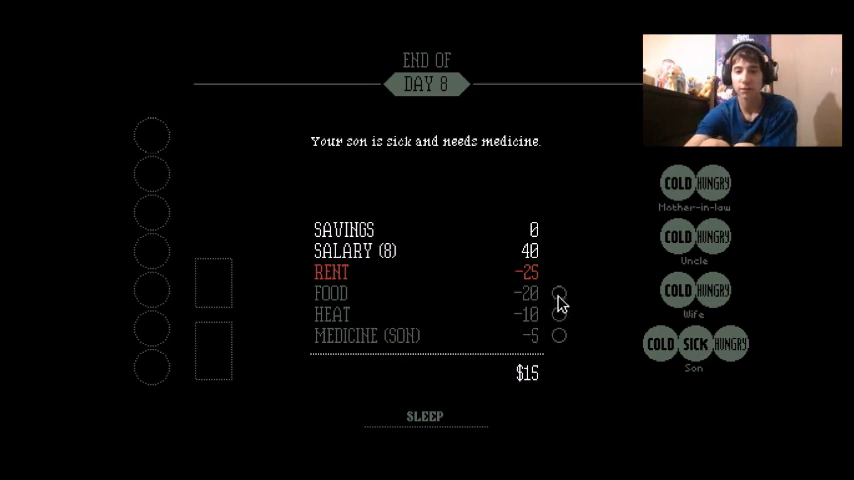
- Pay for HEAT and MEDICINE (SON), leaving $0, then sleep to reach End of Beta
{"action": "left_click", "coordinate": [558, 314]}
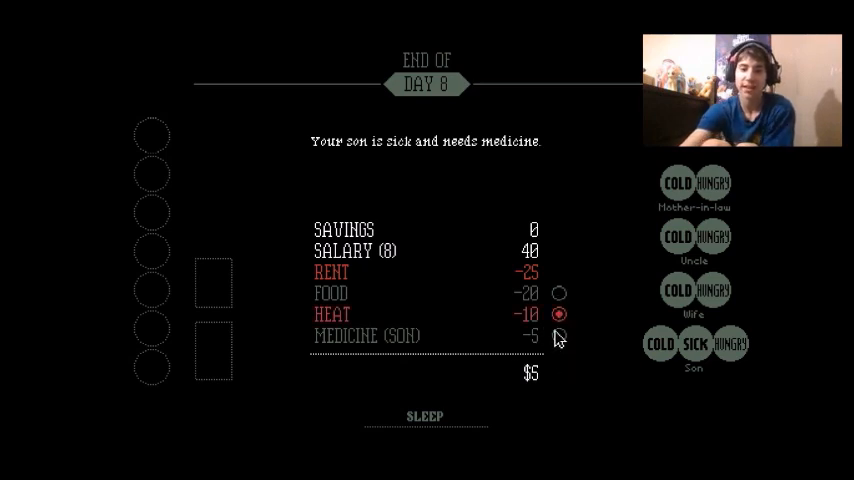
{"action": "left_click", "coordinate": [560, 336]}
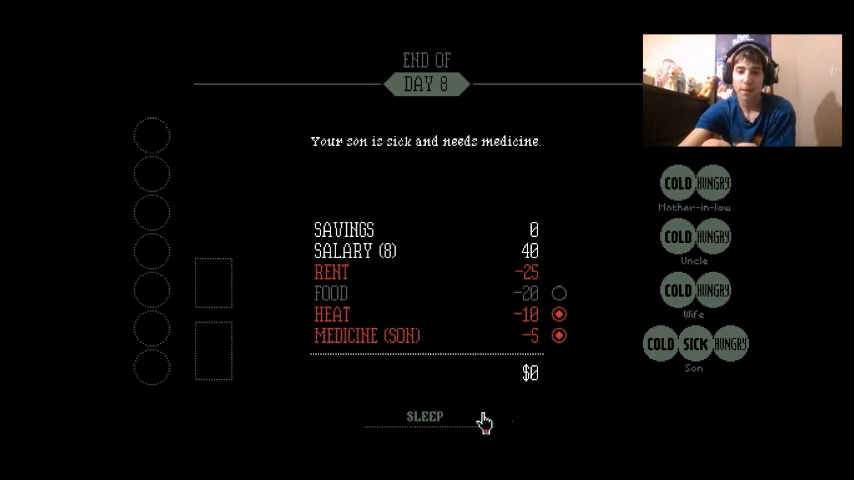
{"action": "left_click", "coordinate": [424, 416]}
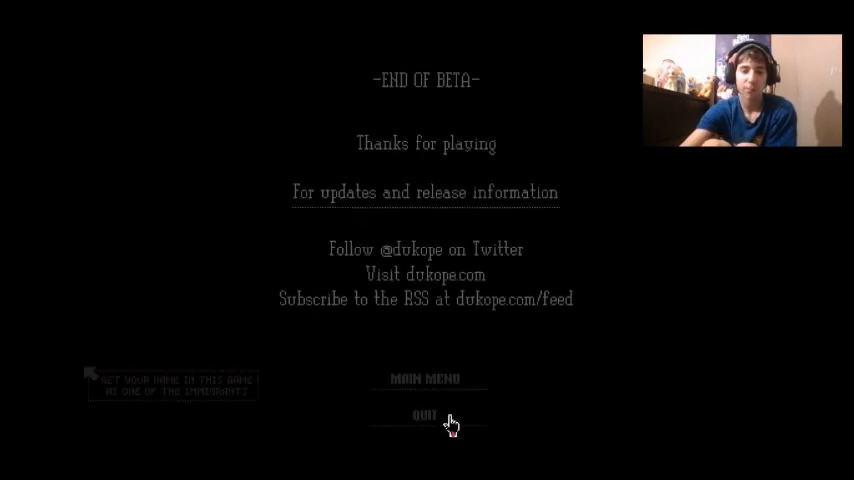
{"action": "mouse_move", "coordinate": [440, 404]}
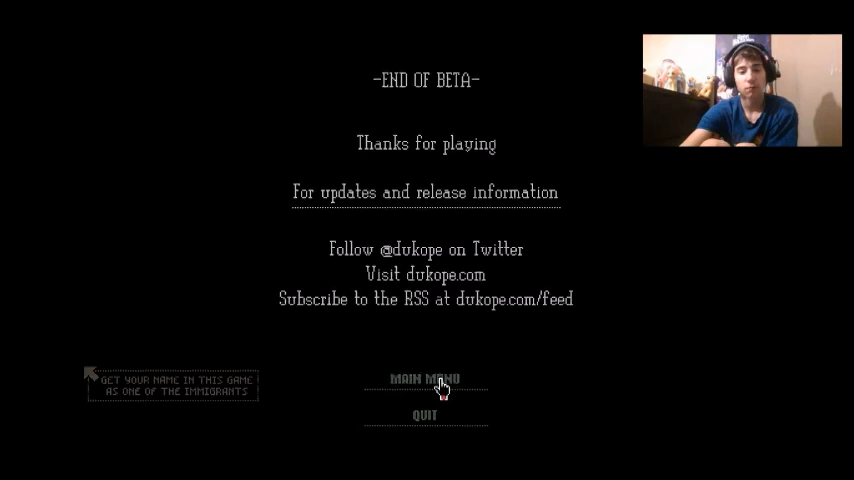
{"action": "left_click", "coordinate": [424, 380]}
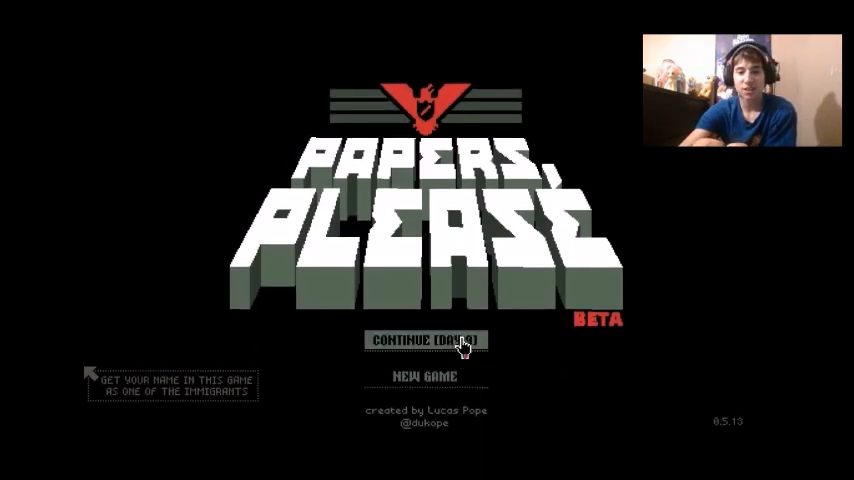
{"action": "left_click", "coordinate": [424, 340]}
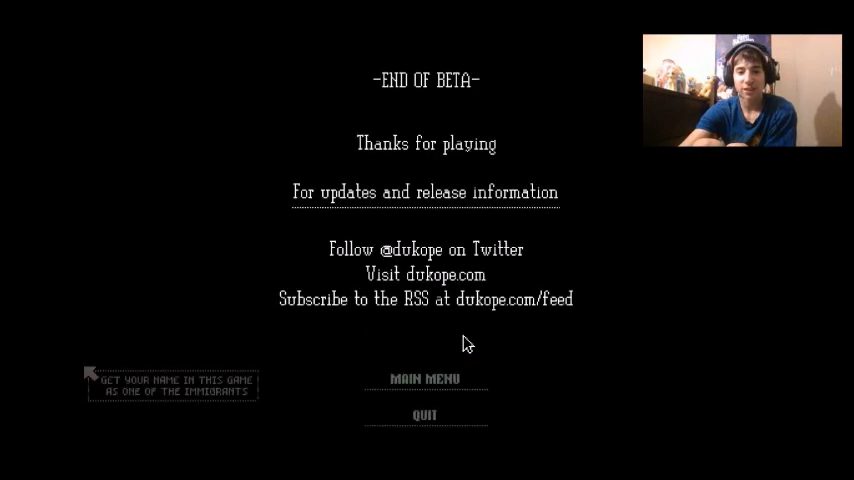